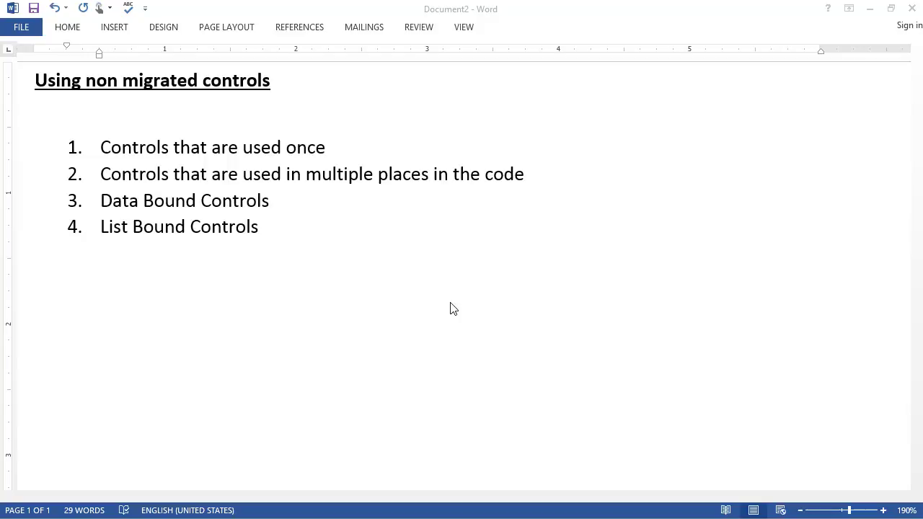
# Switch from the Word outline to the Northwind solution in Visual Studio.
pyautogui.click(193, 147)
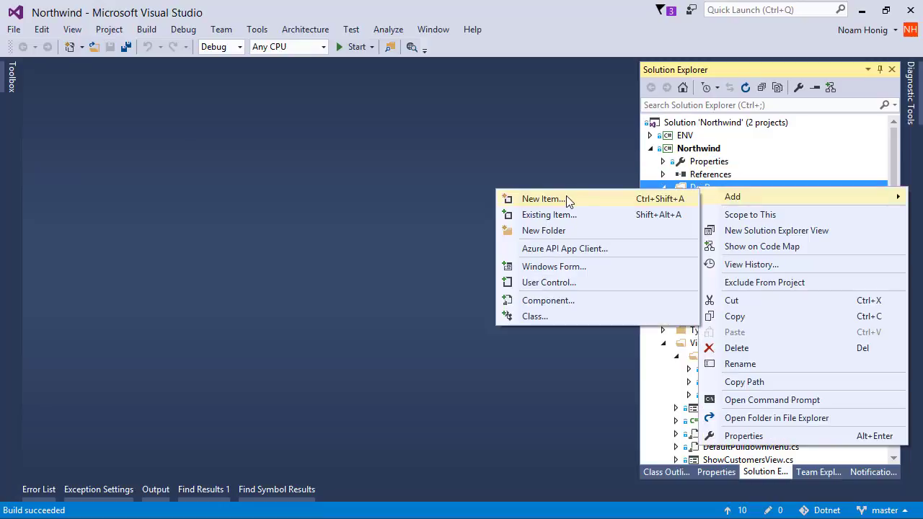
# Create a UIController from the template named NonMigratedControls in the DevDemo folder.
pyautogui.click(542, 199)
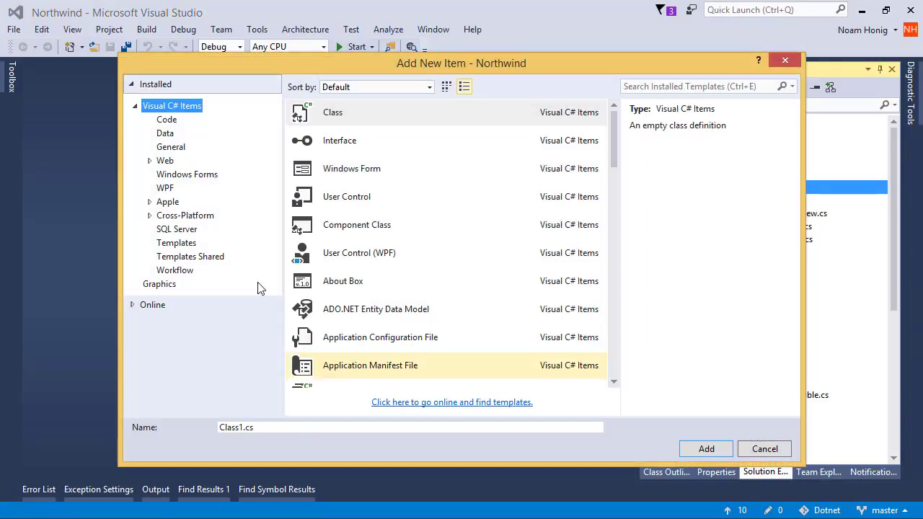
pyautogui.click(176, 242)
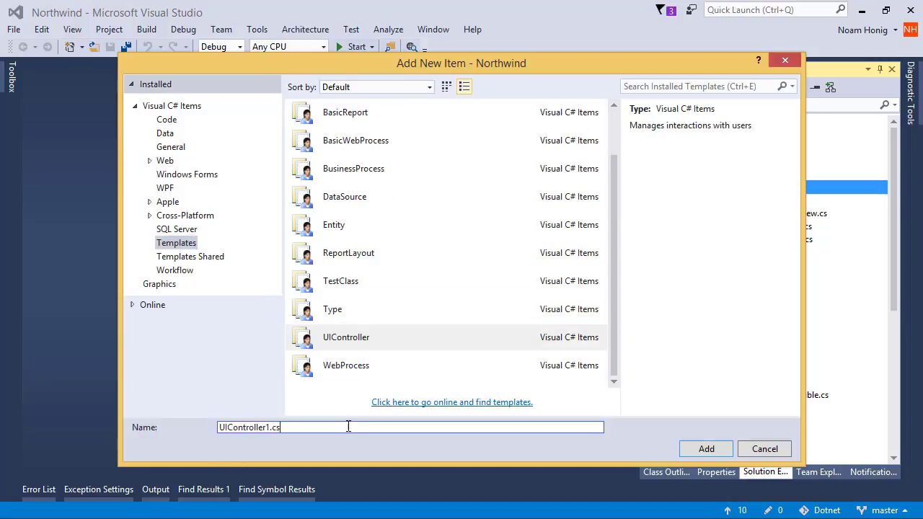
pyautogui.press('ctrl+a')
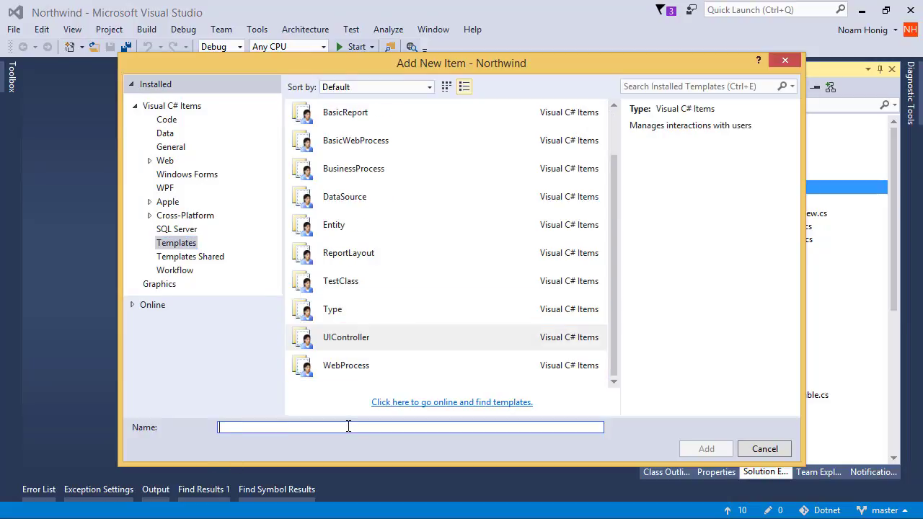
pyautogui.write('NonMigratedControls')
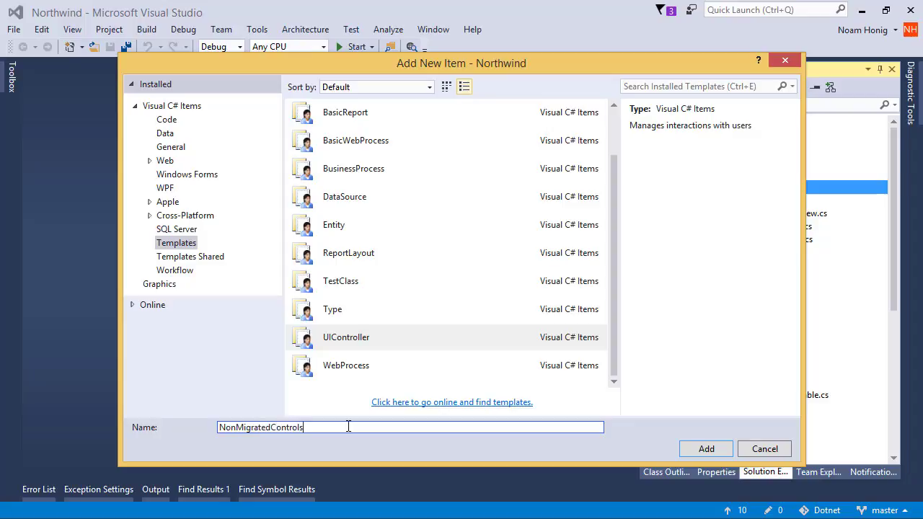
pyautogui.click(705, 449)
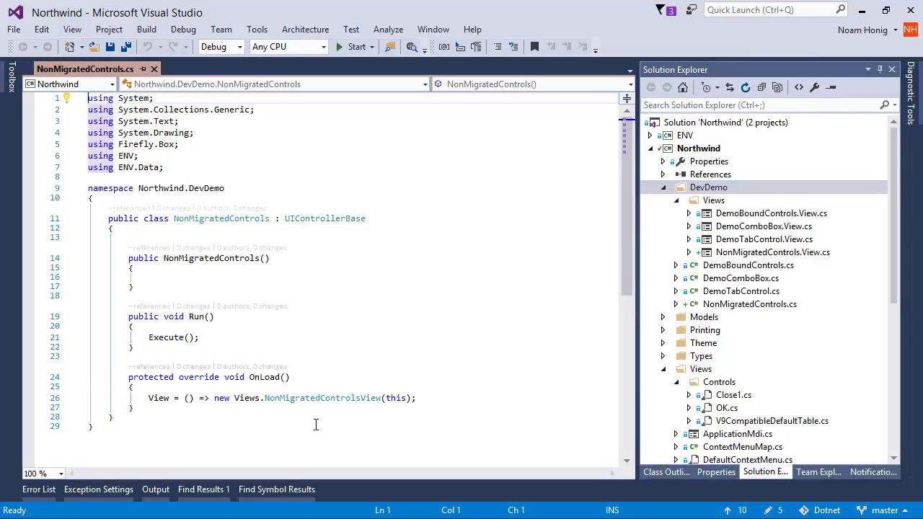
# Give the form a picture box showing FireflyLogo.png imported into project resources.
pyautogui.doubleClick(772, 250)
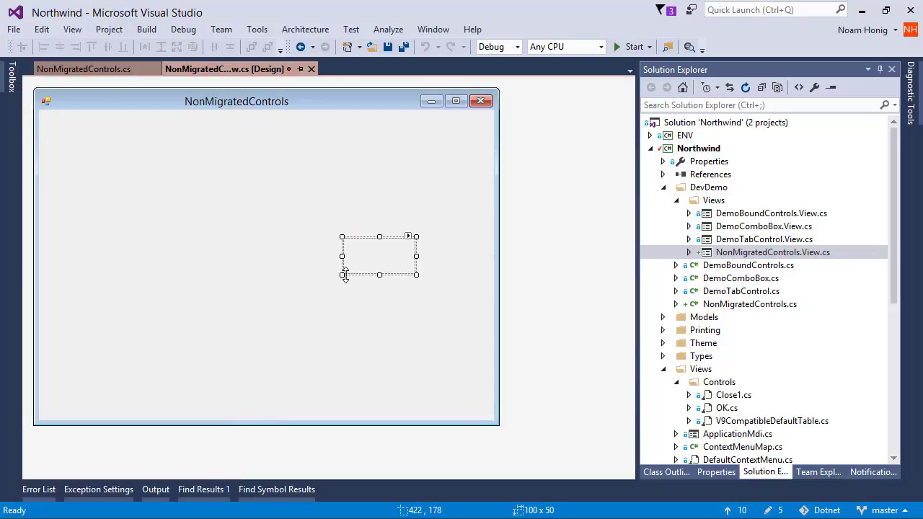
pyautogui.click(410, 237)
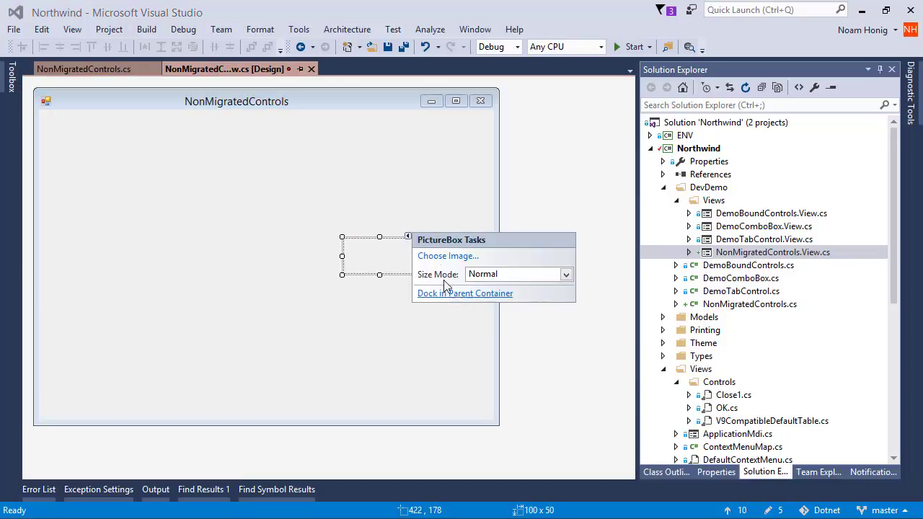
pyautogui.click(447, 257)
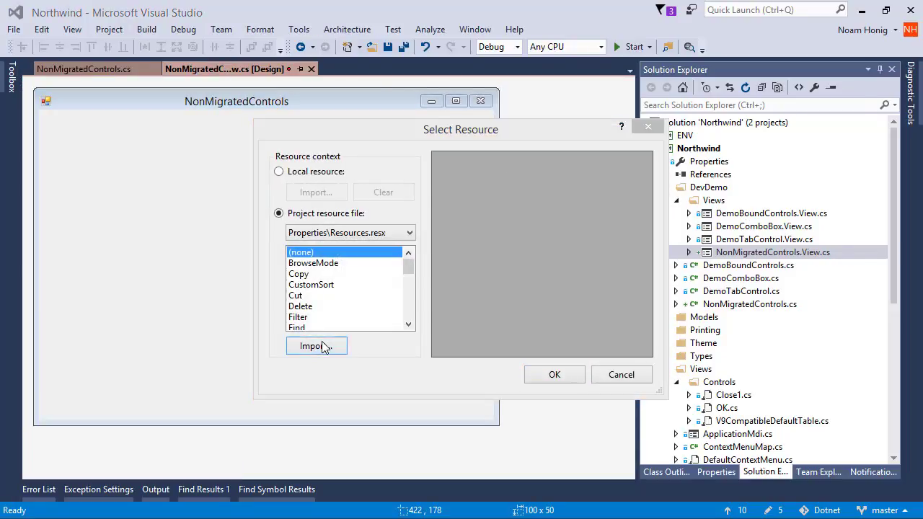
pyautogui.click(315, 346)
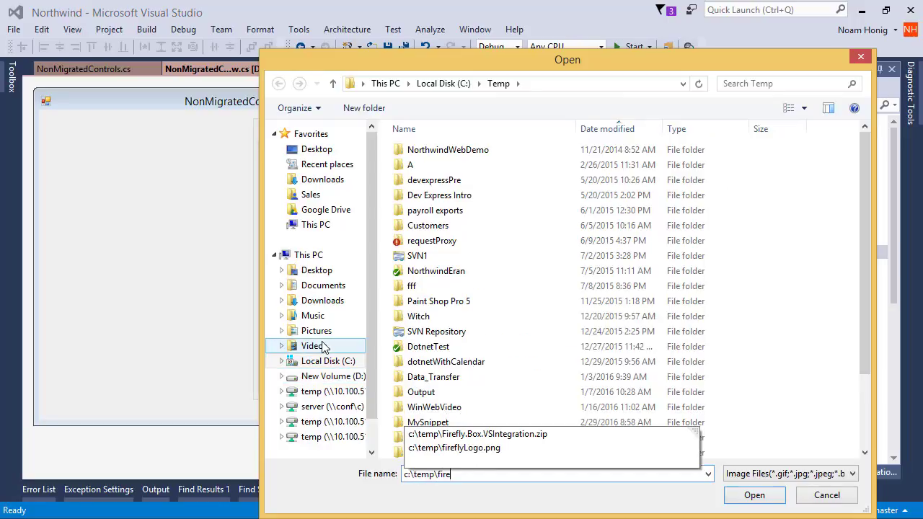
pyautogui.click(755, 494)
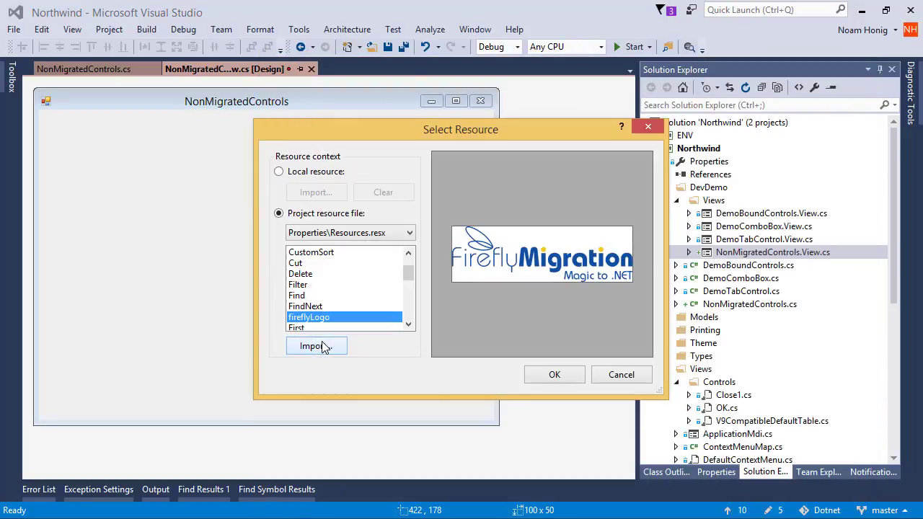
pyautogui.click(554, 374)
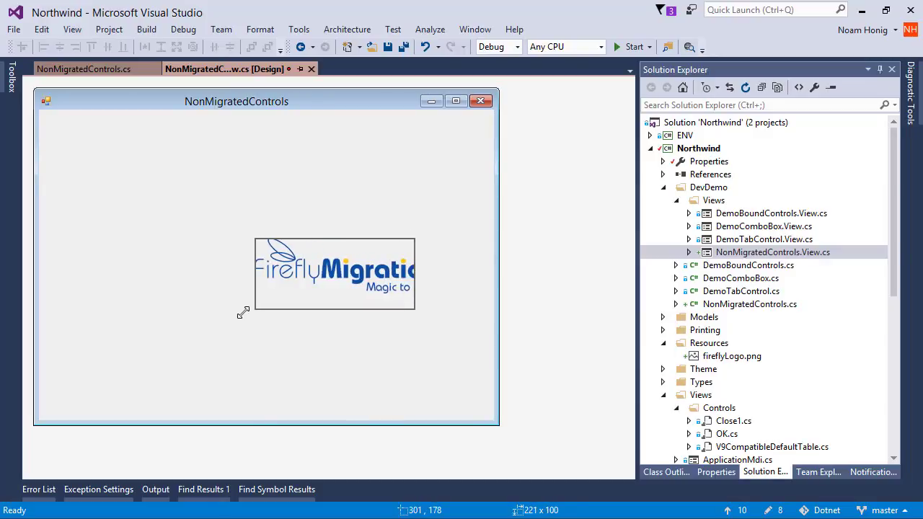
# Run NonMigratedControls in Northwind to see the Firefly logo window, then close it.
pyautogui.click(146, 29)
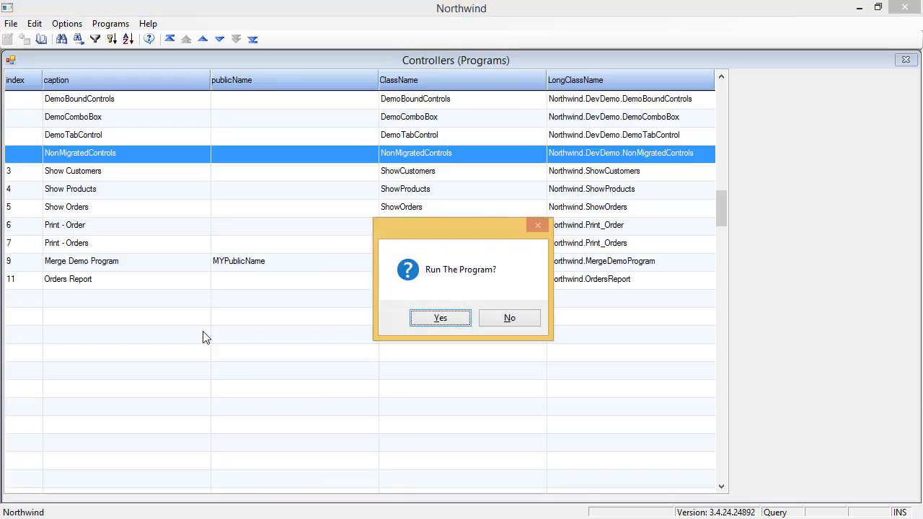
pyautogui.click(440, 317)
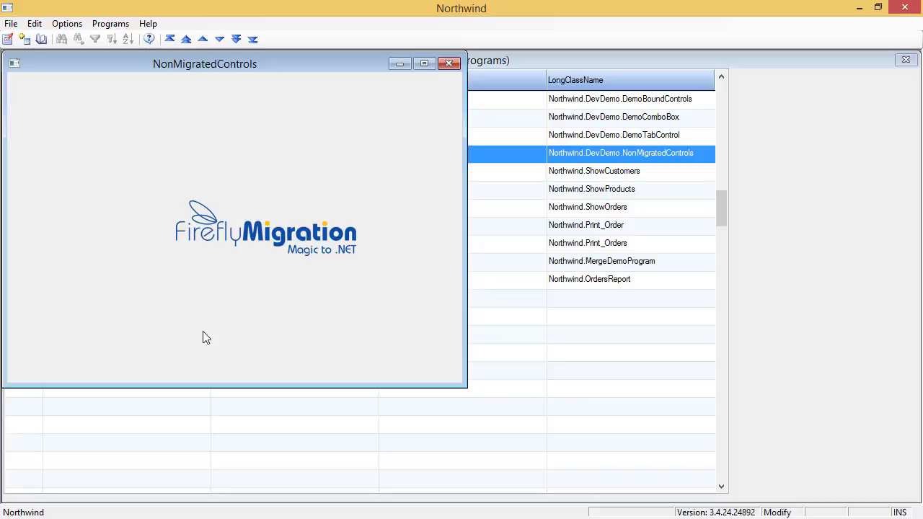
pyautogui.click(447, 63)
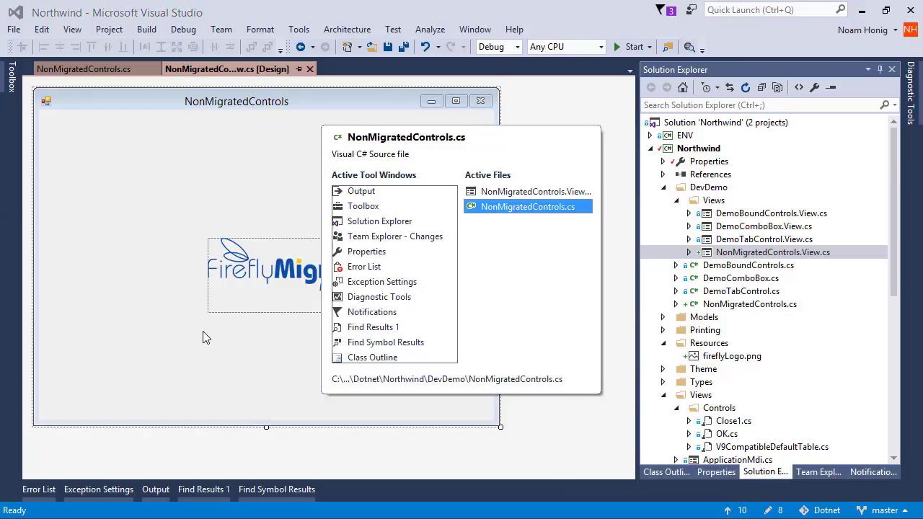
# Commit all changes locally with the message 'Start non migrated controls'.
pyautogui.click(528, 208)
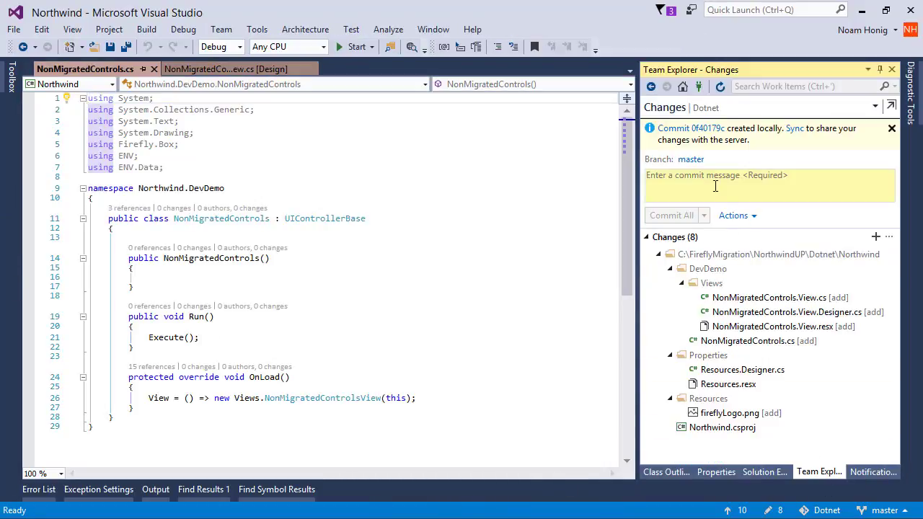
pyautogui.write('Start non migrated controls')
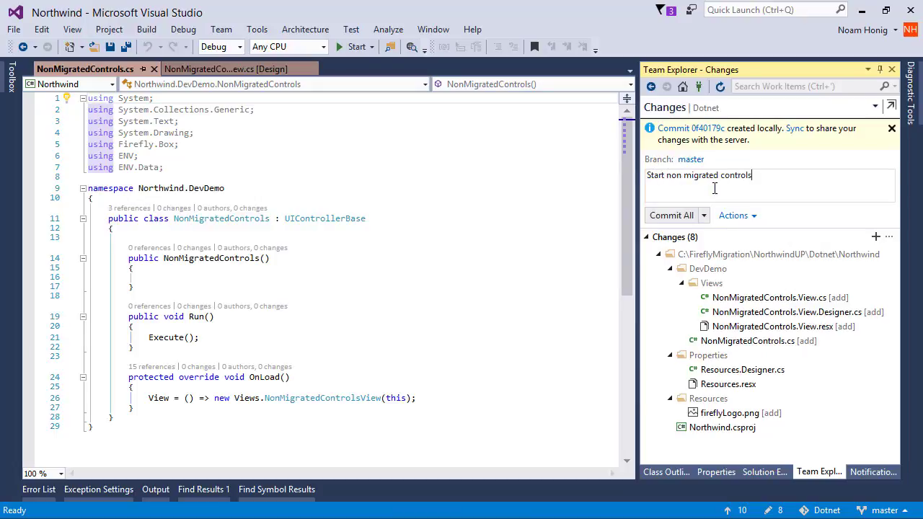
pyautogui.click(670, 215)
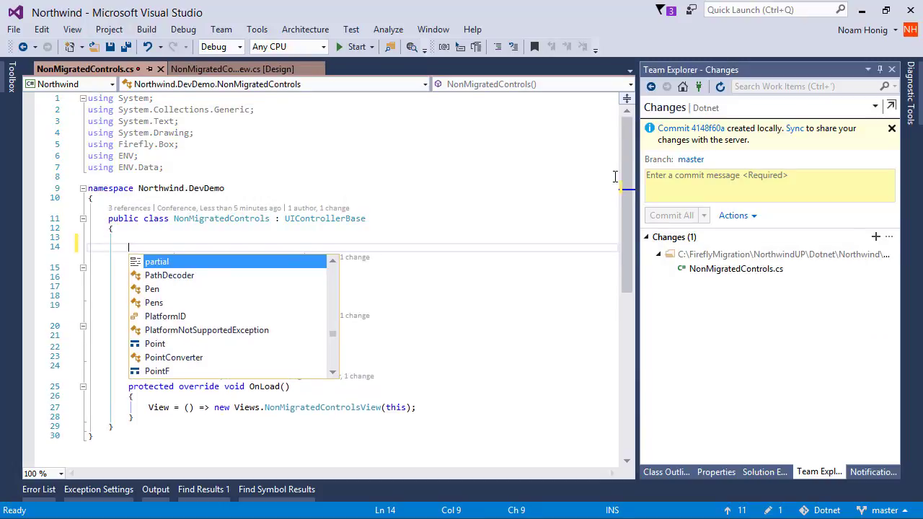
# Declare a public readonly BoolColumn ShowControl and return to the form designer.
pyautogui.write('public readonly B MemberName = new TextColumn();')
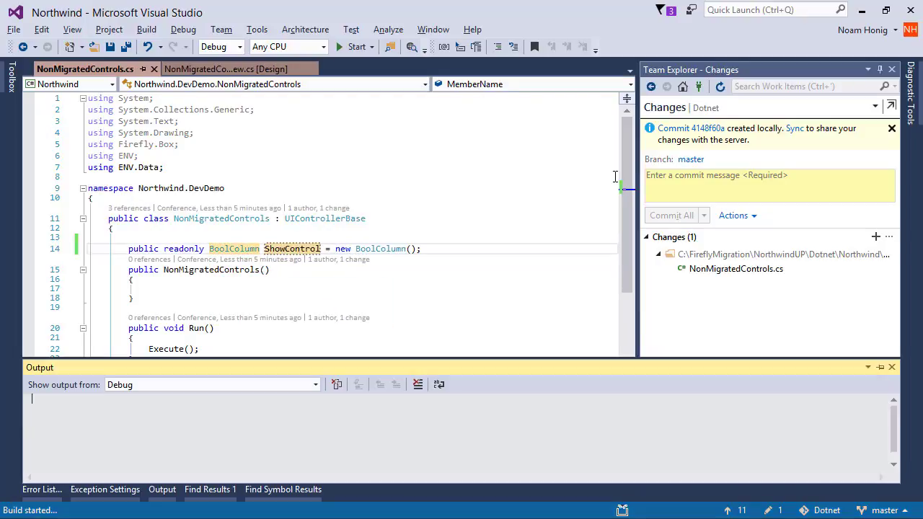
pyautogui.click(225, 69)
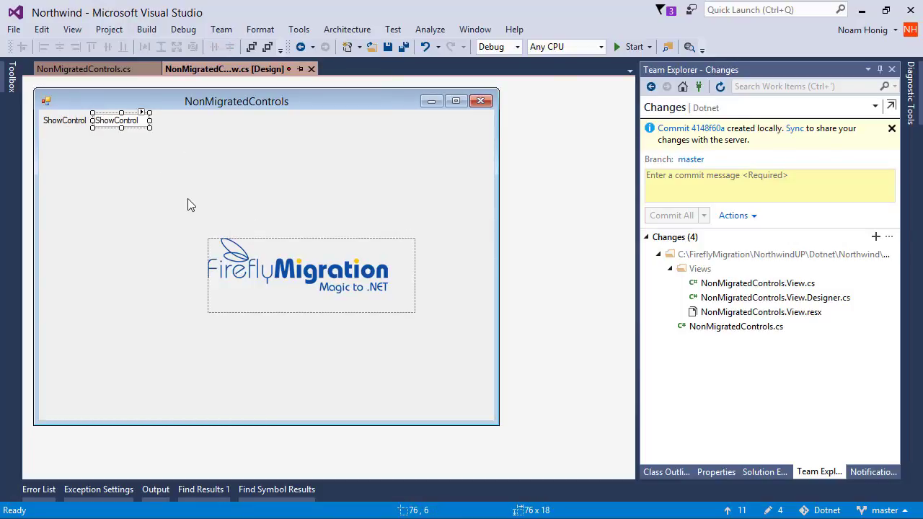
pyautogui.moveTo(185, 187)
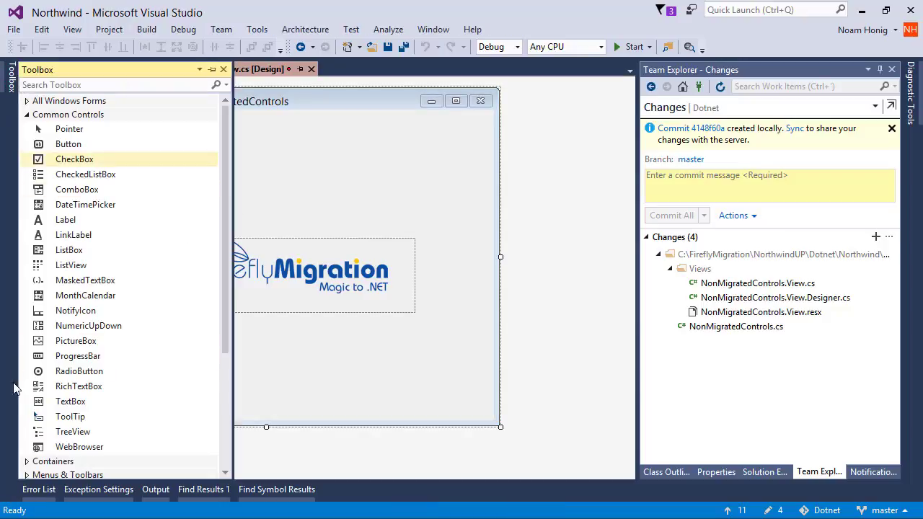
# Locate the ControlExtender under Northwind.Theme.Controls in the Toolbox.
pyautogui.click(68, 114)
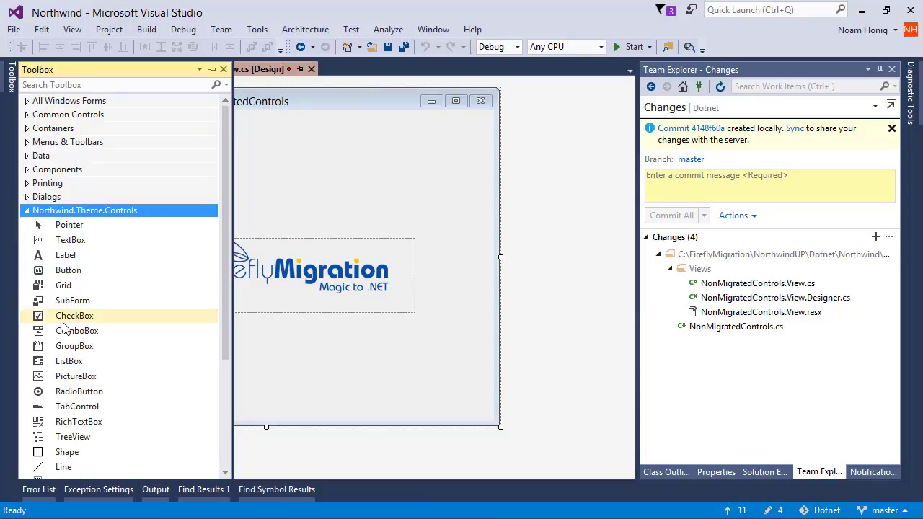
pyautogui.scroll(-3)
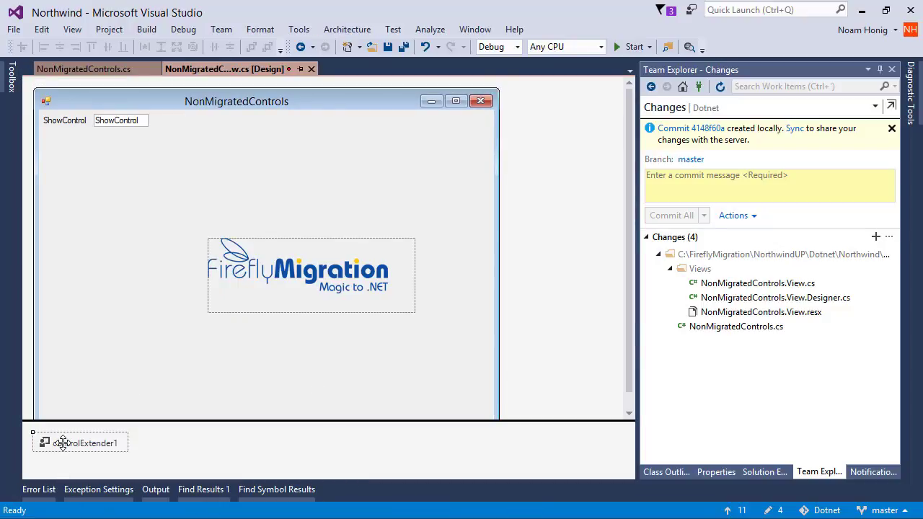
# Attach the control extender to pictureBox1 and rename it extPictureBox1.
pyautogui.click(83, 441)
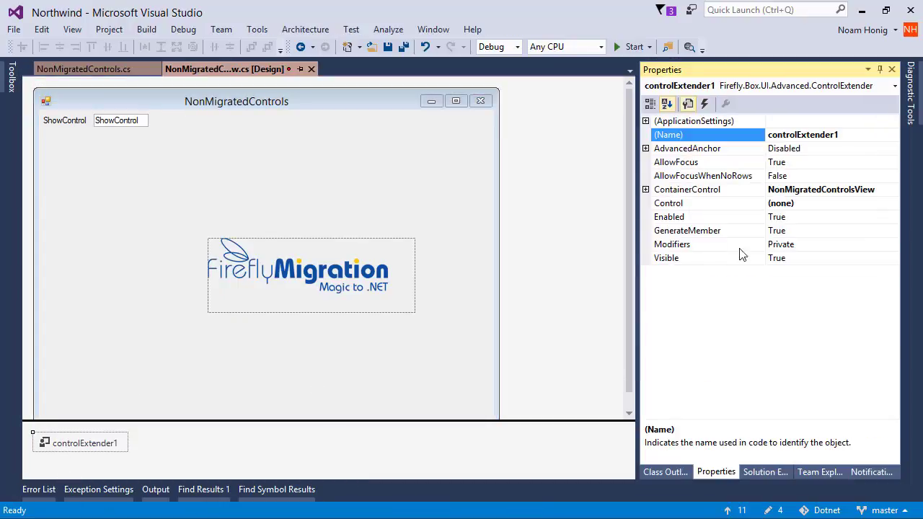
pyautogui.click(891, 202)
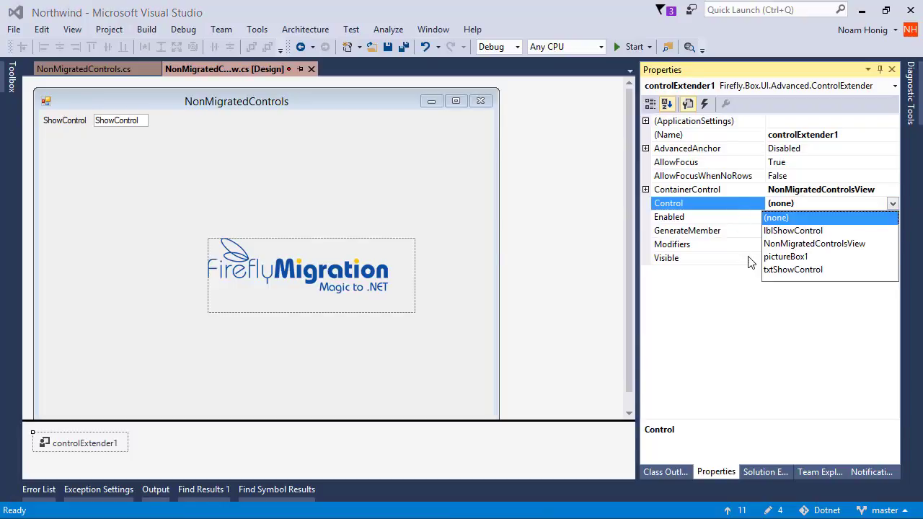
pyautogui.click(785, 257)
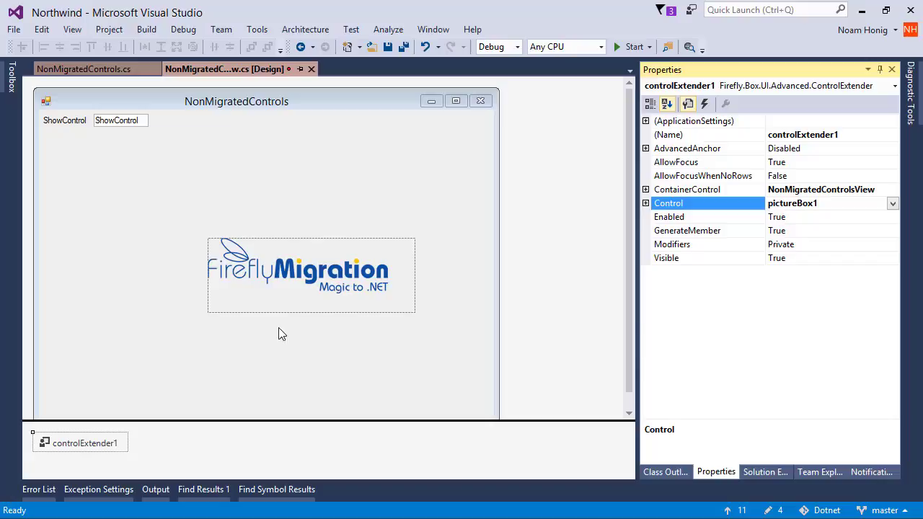
pyautogui.moveTo(305, 342)
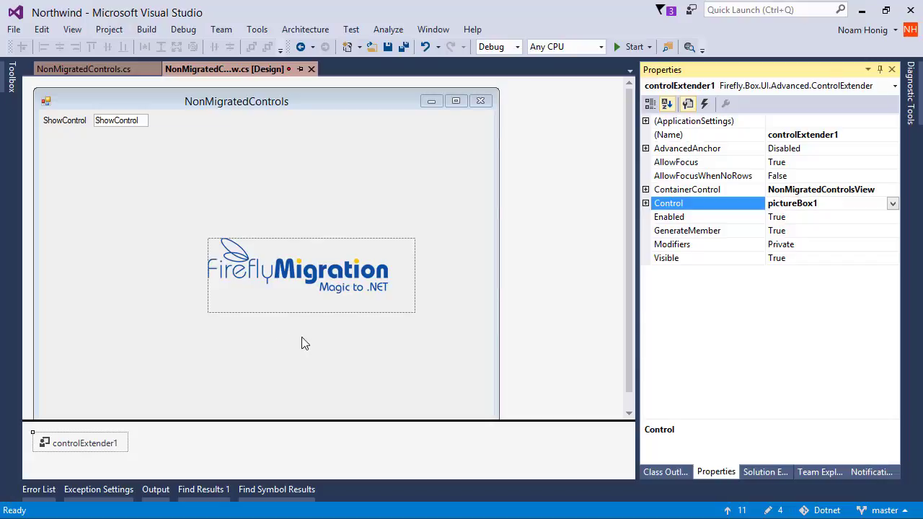
pyautogui.moveTo(582, 287)
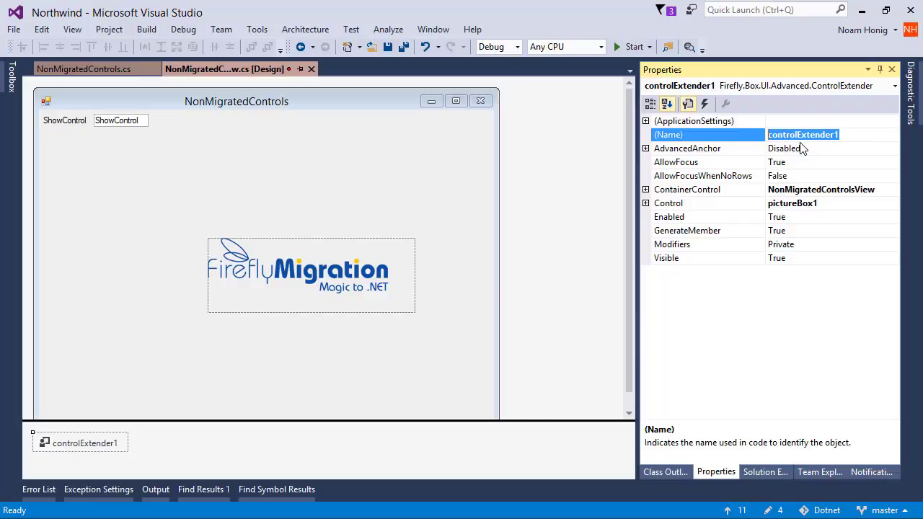
pyautogui.write('extPucti')
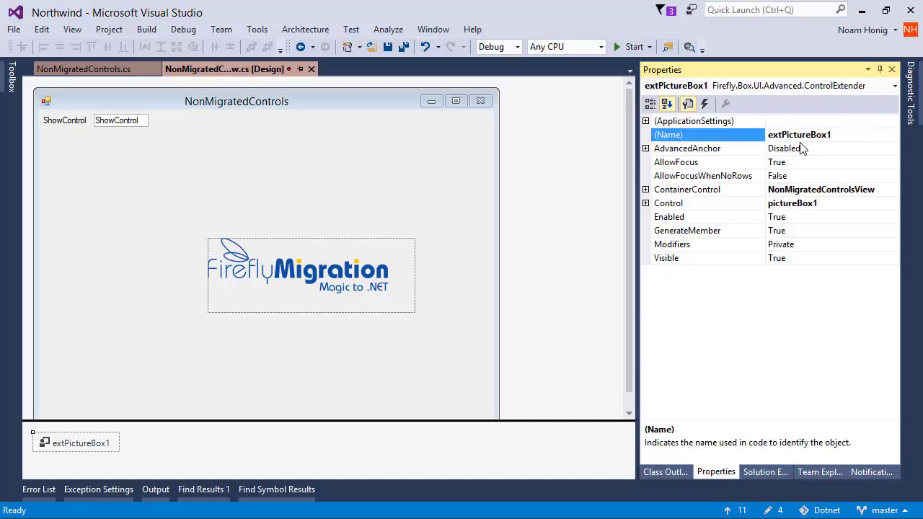
pyautogui.moveTo(352, 274)
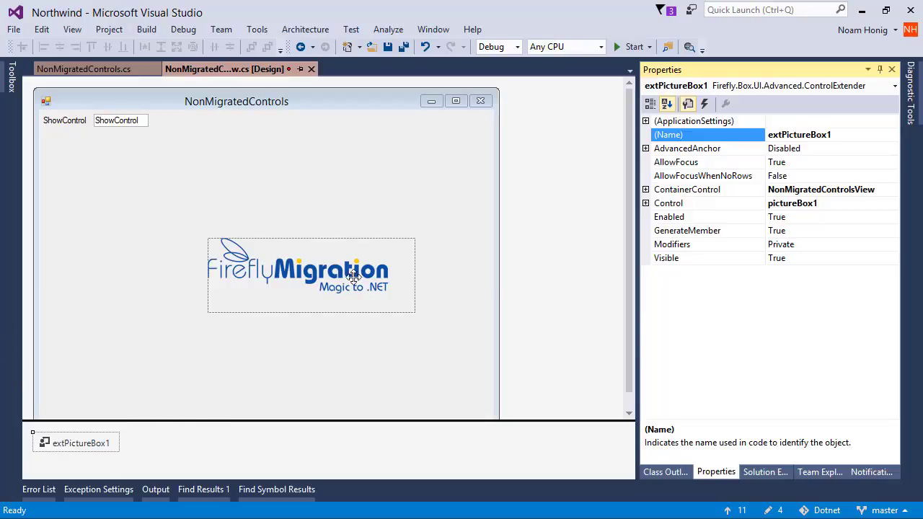
pyautogui.moveTo(144, 421)
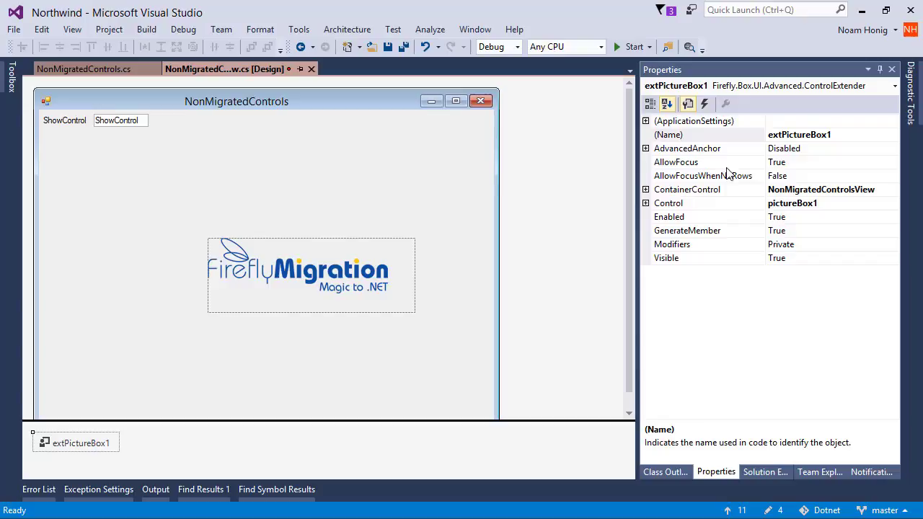
pyautogui.moveTo(721, 101)
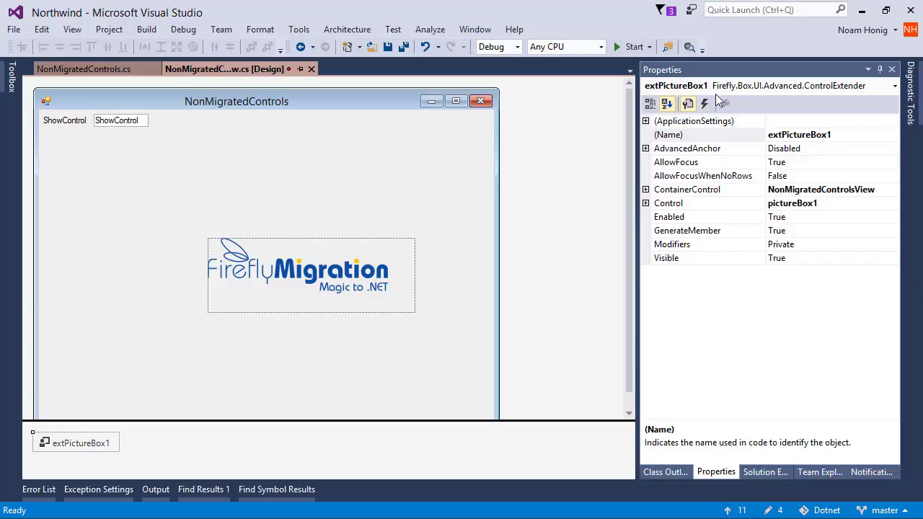
# Show extPictureBox1's bindable events list in the Properties window.
pyautogui.click(704, 104)
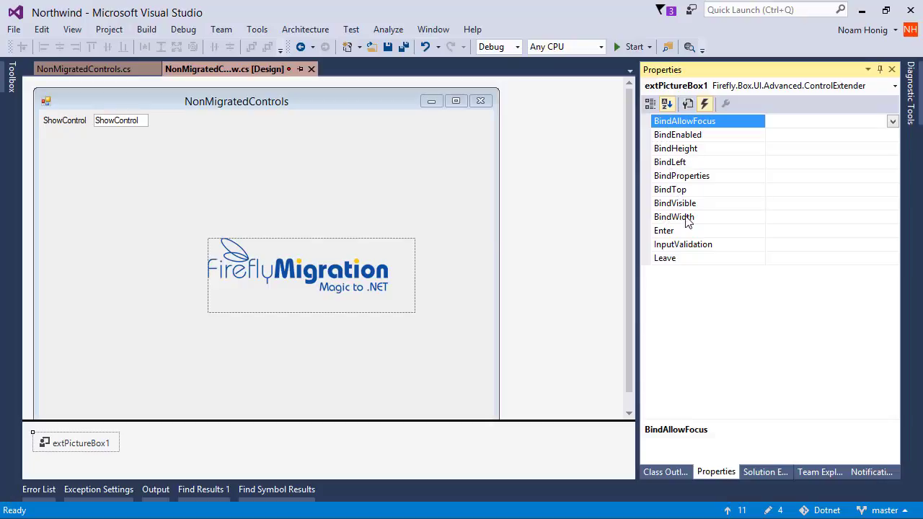
pyautogui.moveTo(690, 275)
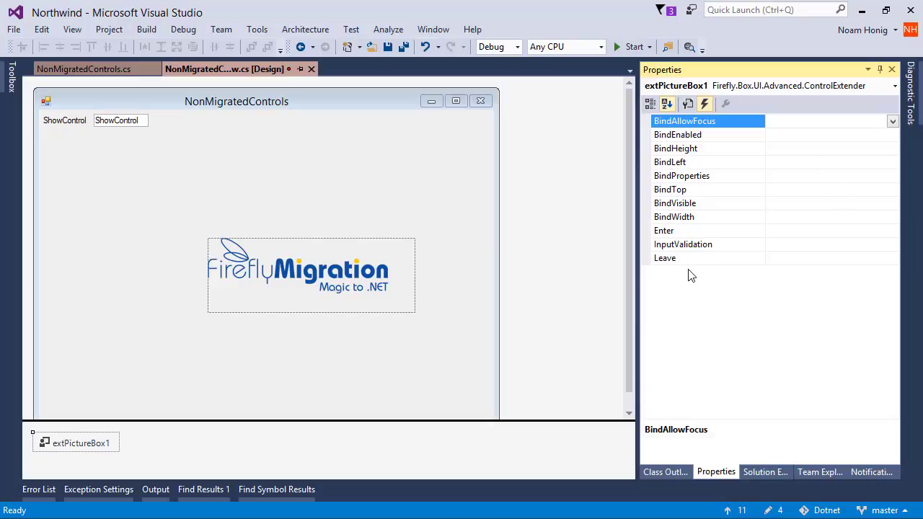
pyautogui.moveTo(756, 187)
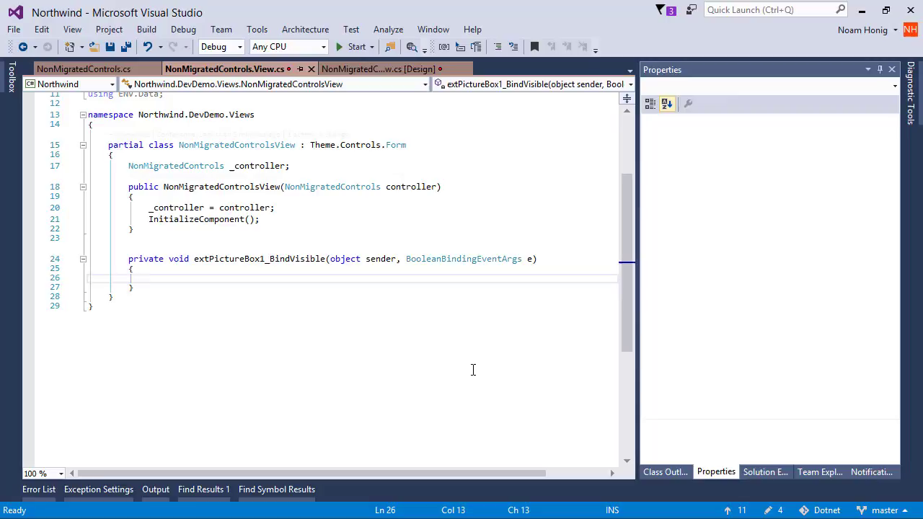
# Write e.Value = _controller.ShowControl in the BindVisible handler.
pyautogui.write('e.Value=')
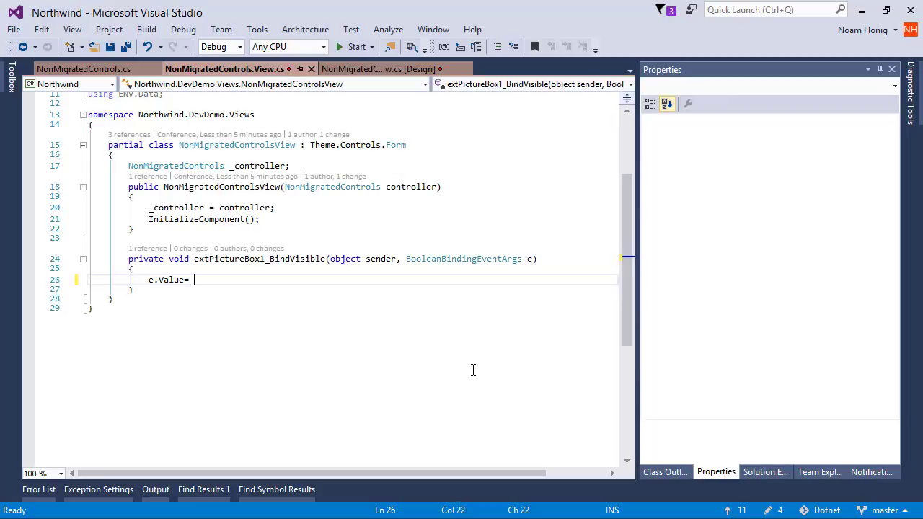
pyautogui.write('_controller.')
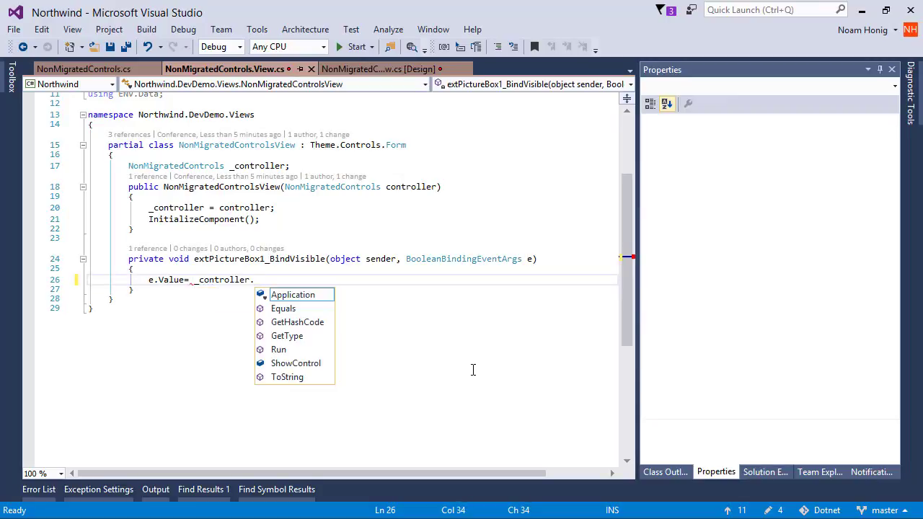
pyautogui.doubleClick(294, 363)
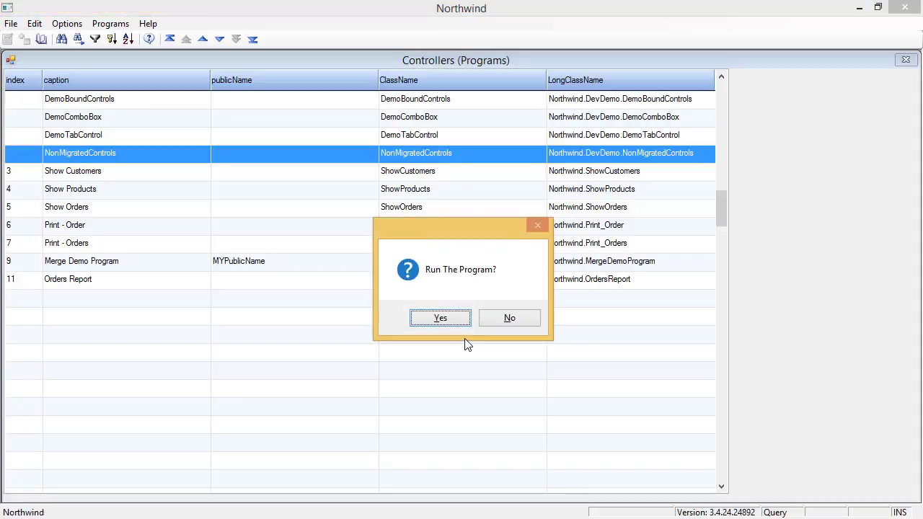
# Run NonMigratedControls in Northwind and edit the ShowControl field with the logo hidden.
pyautogui.click(440, 317)
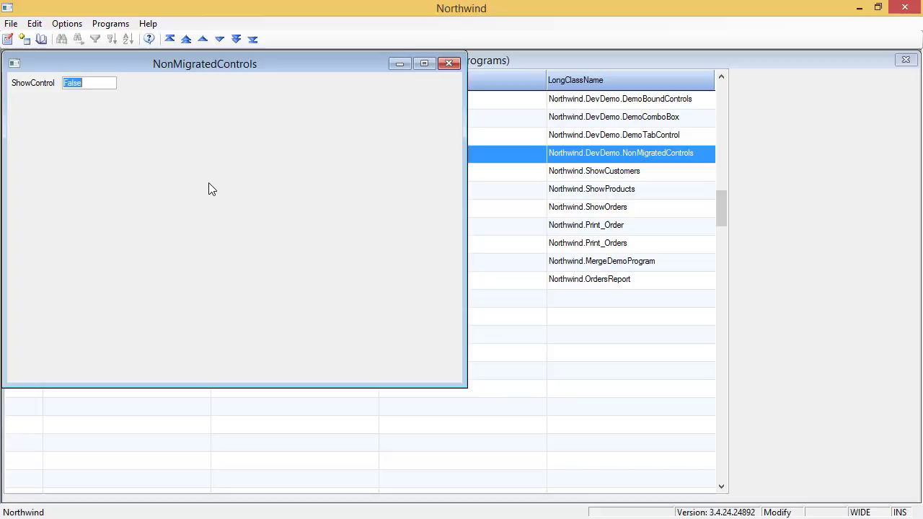
pyautogui.write('trol = new BoolColumn();')
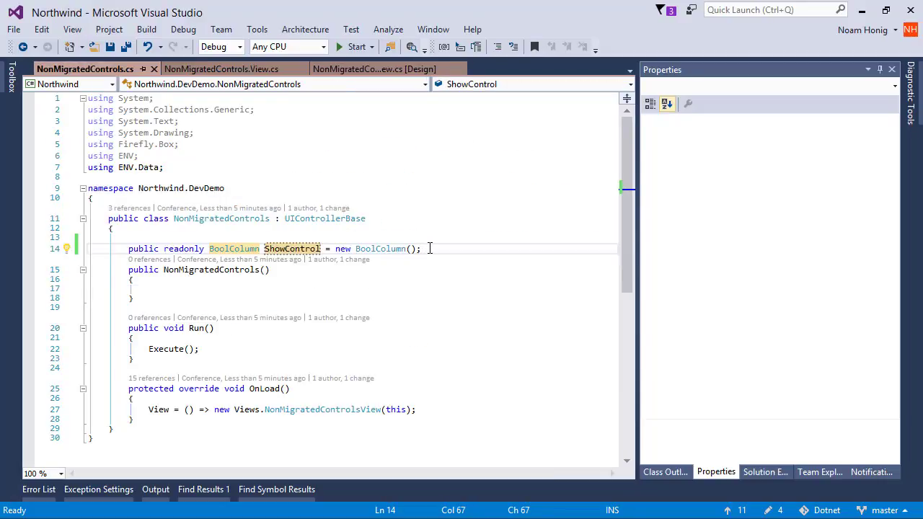
# Declare public readonly TextColumn BackColor = new TextColumn(); in the controller, returning to the designer.
pyautogui.write('public readonly TextColumn MemberName = new TextColumn();')
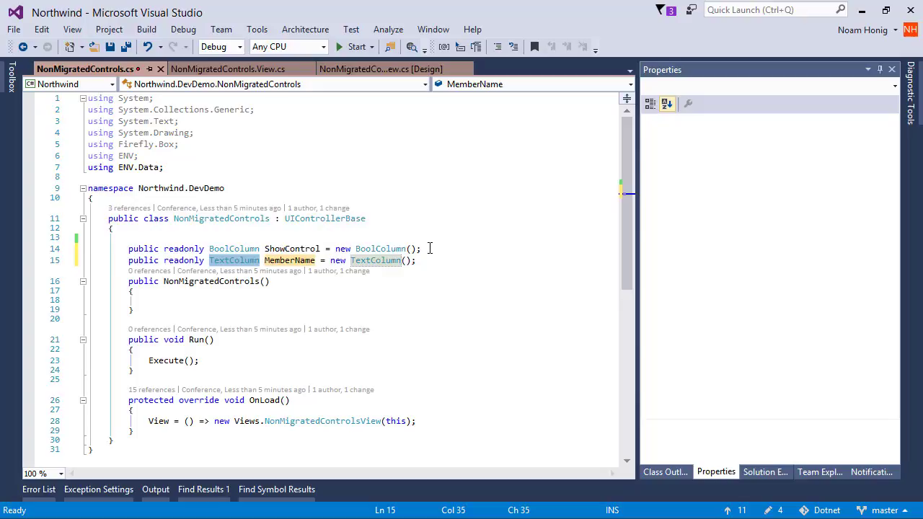
pyautogui.write('BackColo')
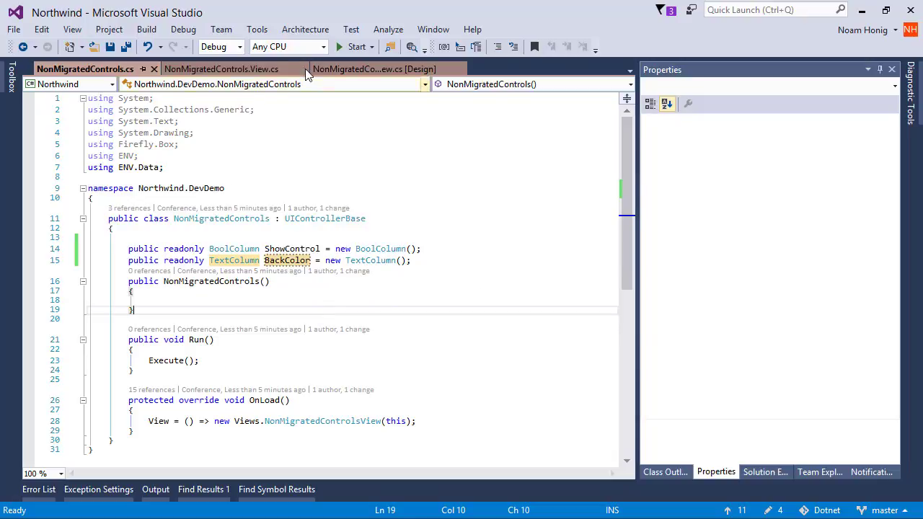
pyautogui.click(375, 69)
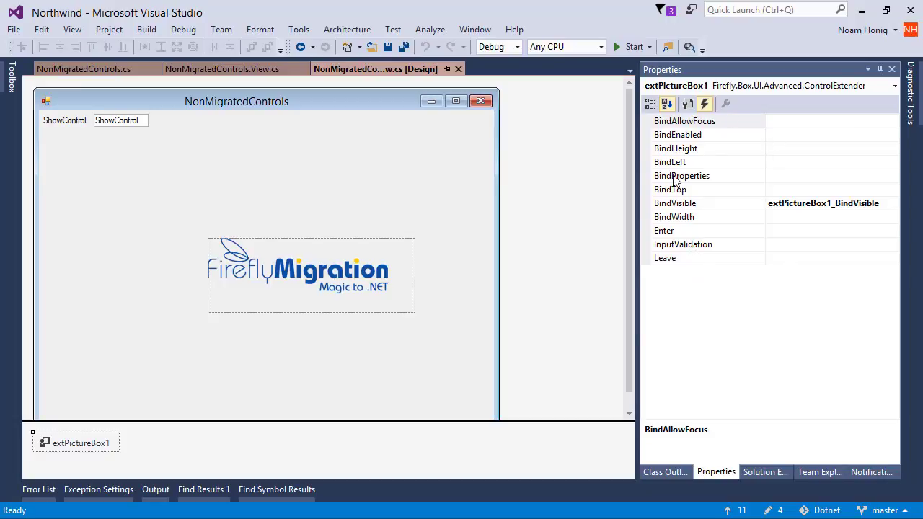
pyautogui.moveTo(670, 194)
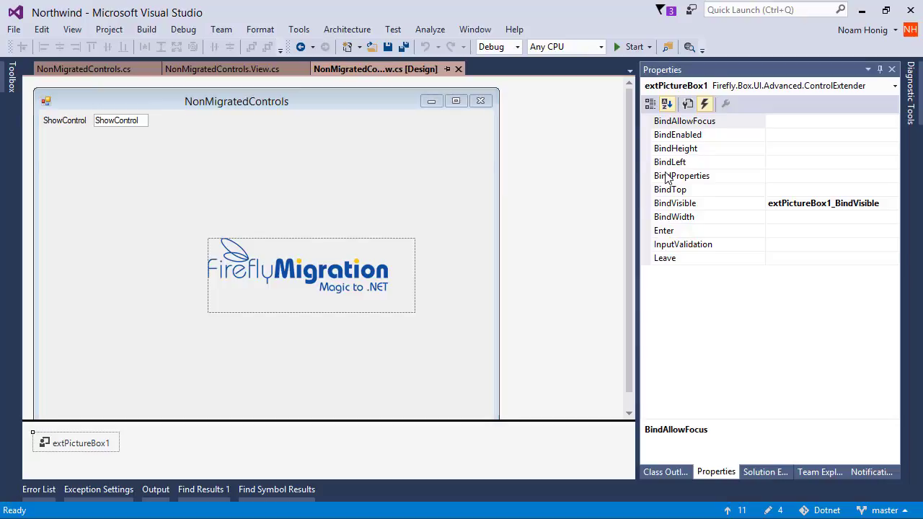
# Generate an empty extPictureBox1_BindProperties handler from the events list.
pyautogui.doubleClick(680, 176)
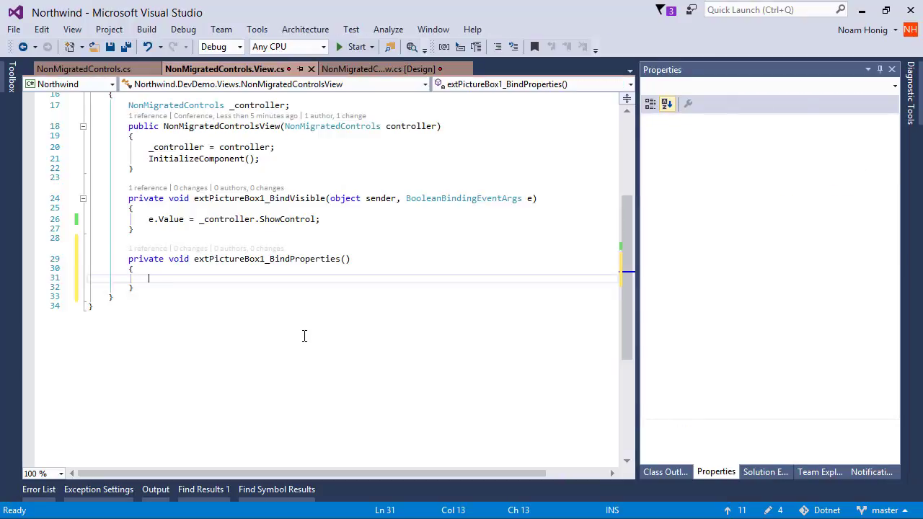
# Set pictureBox1.BackColor = Color.FromName(_controller.BackColor.Trim()); inside the BindProperties handler.
pyautogui.write('pictureBox1.BackColor = Color.FromName(')
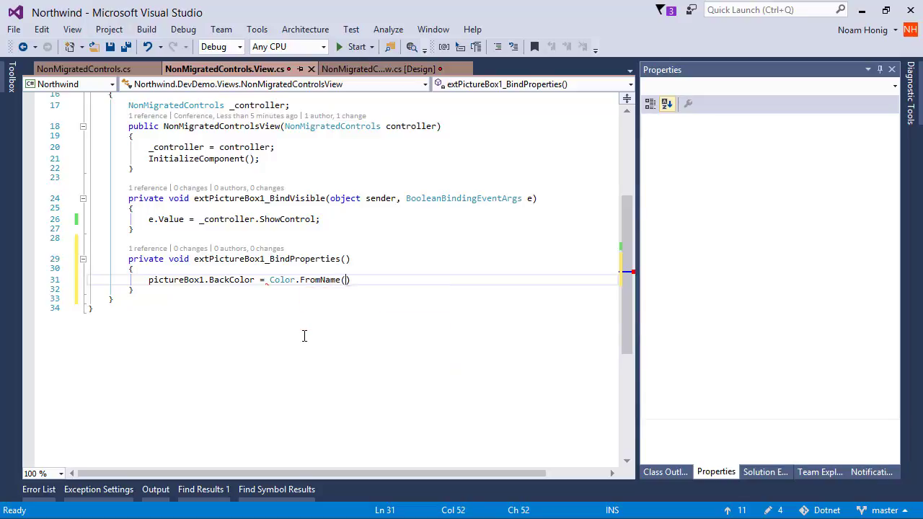
pyautogui.write('_controller.')
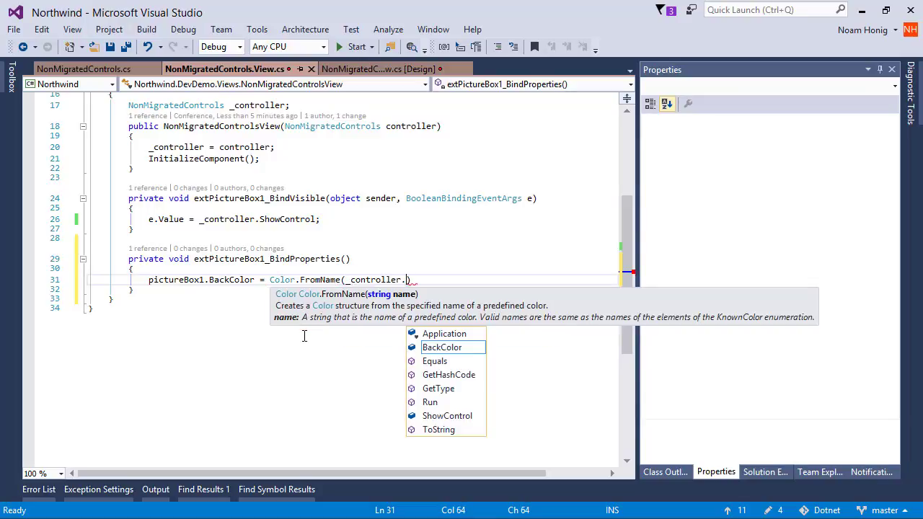
pyautogui.write('BackColor.trim')
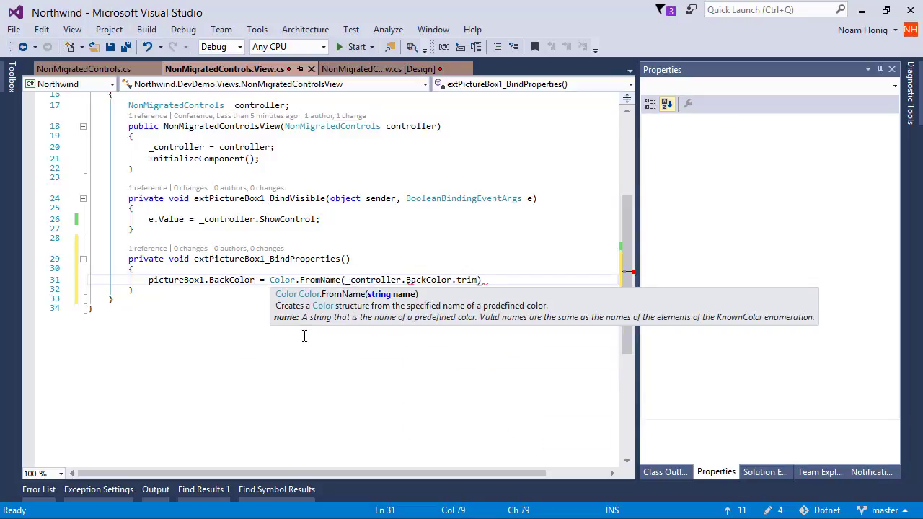
pyautogui.write('Trim());')
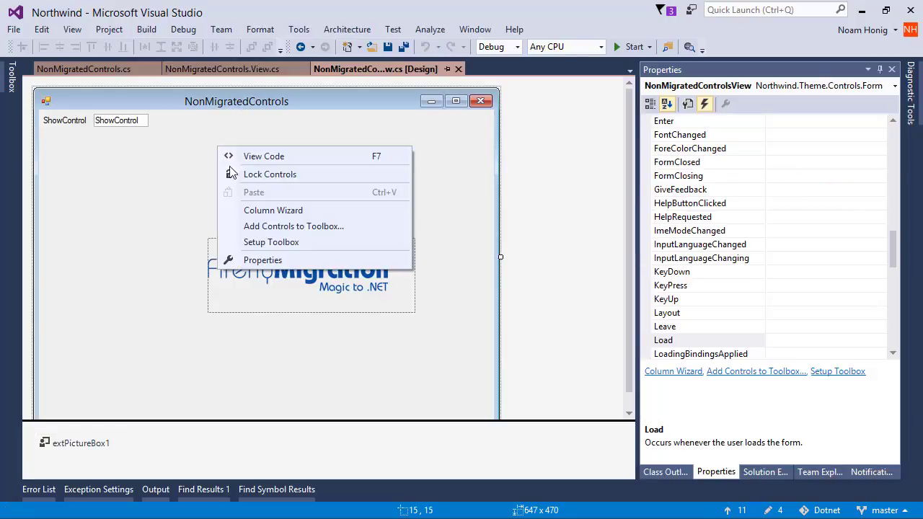
# Use the Column Wizard to add the BackColor column to the form and generate it.
pyautogui.click(272, 211)
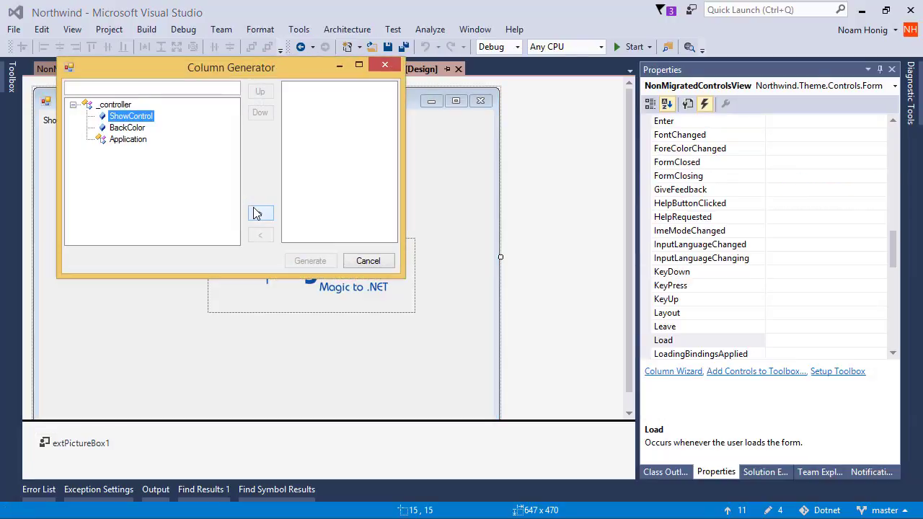
pyautogui.click(369, 261)
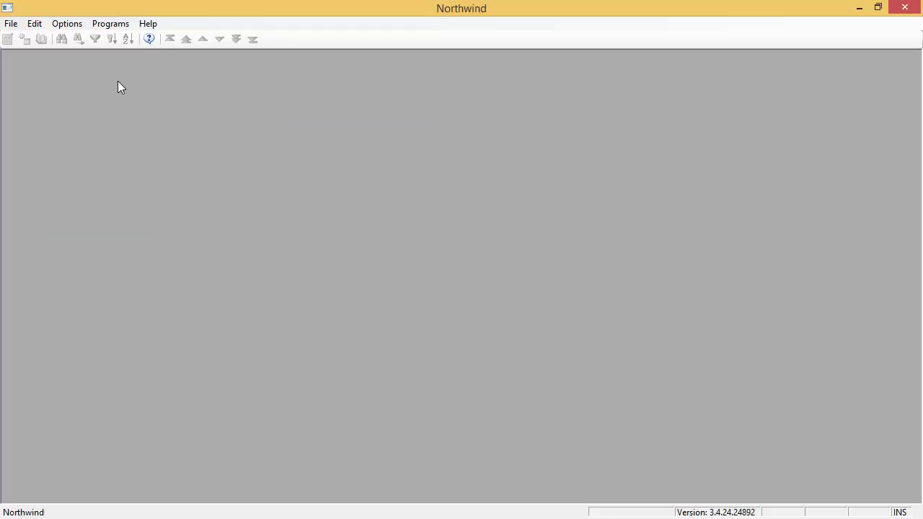
# Run NonMigratedControls from Programs and change BackColor from Blue to Green, turning the logo background green.
pyautogui.click(109, 23)
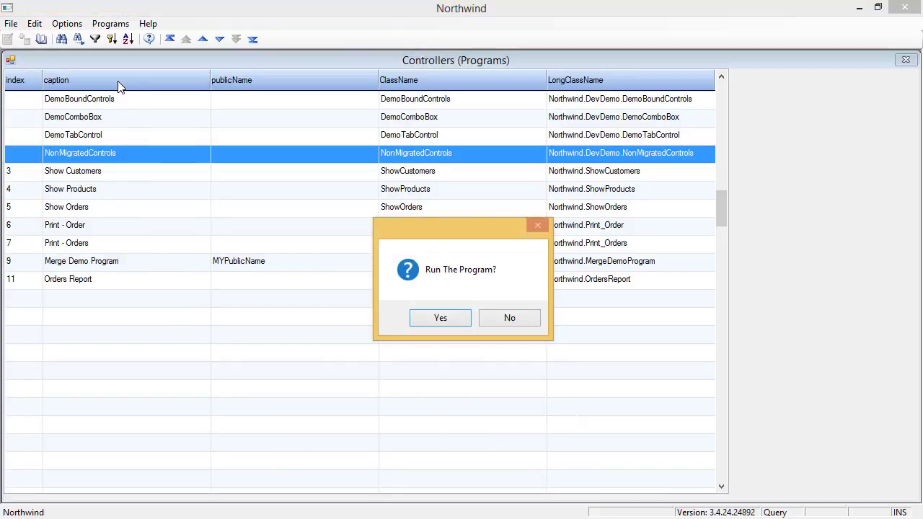
pyautogui.click(440, 318)
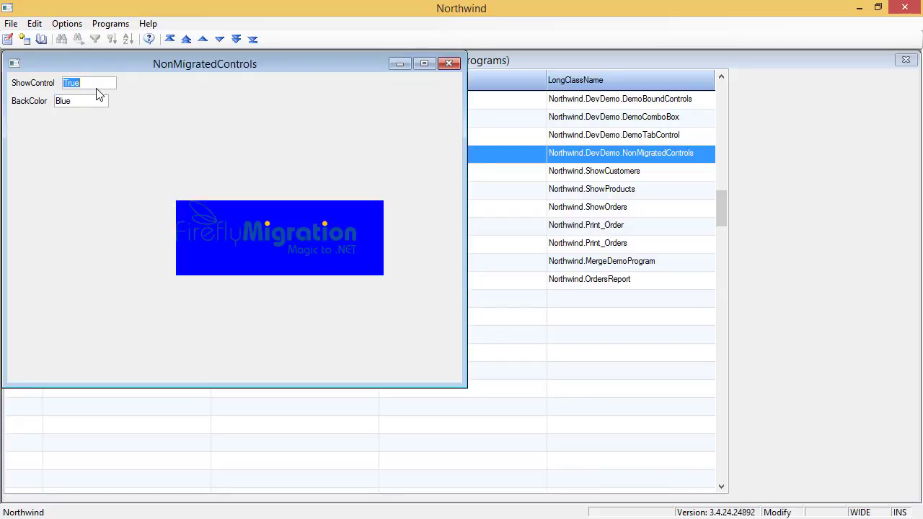
pyautogui.write('Green')
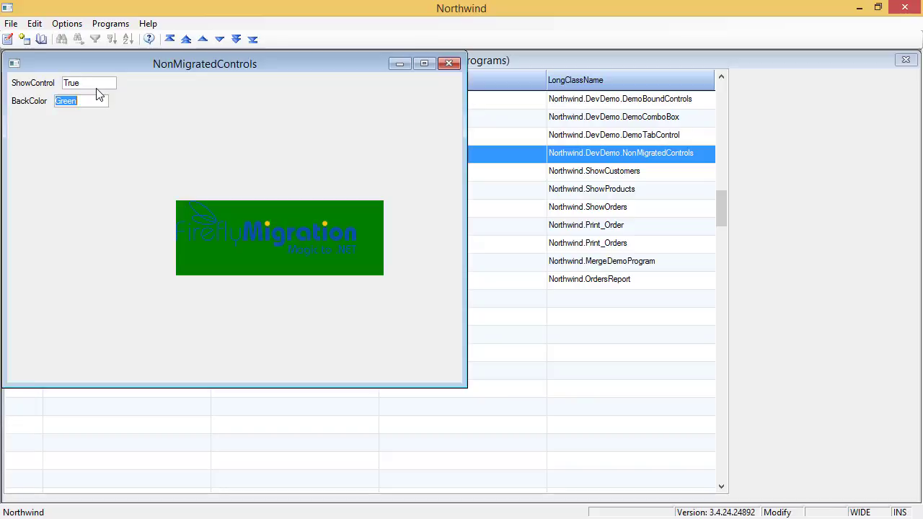